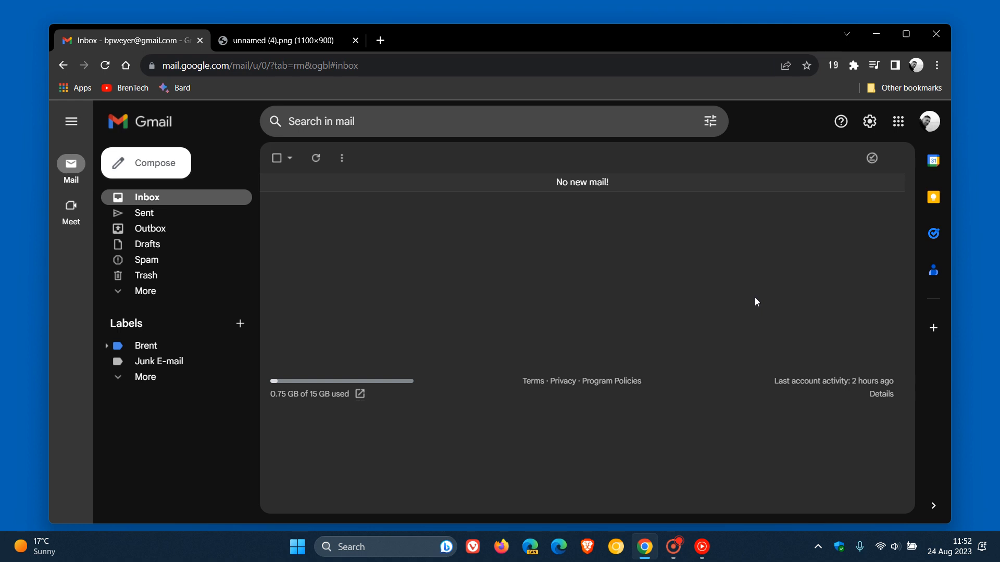
{"action": "mouse_move", "coordinate": [693, 320]}
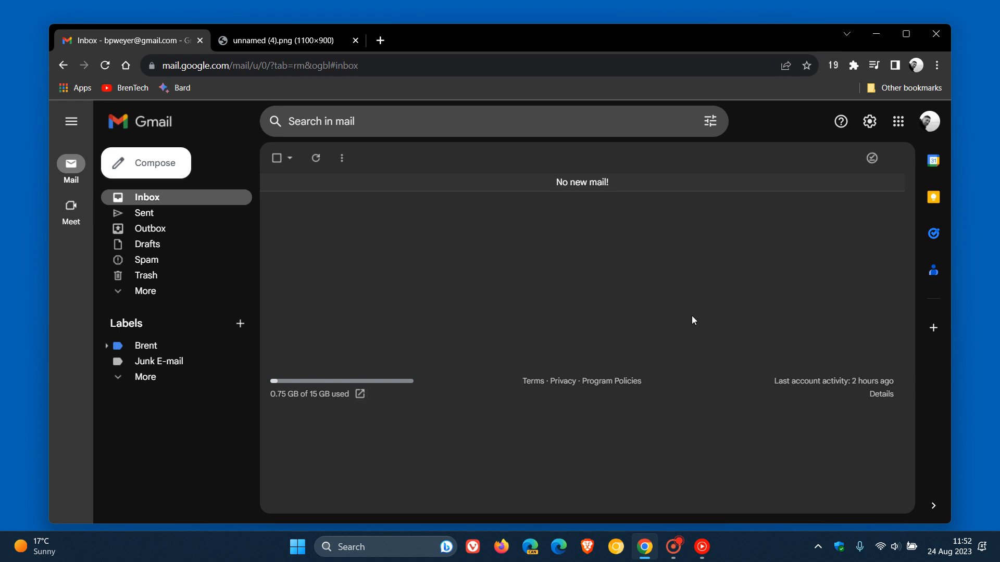
{"action": "mouse_move", "coordinate": [678, 288]}
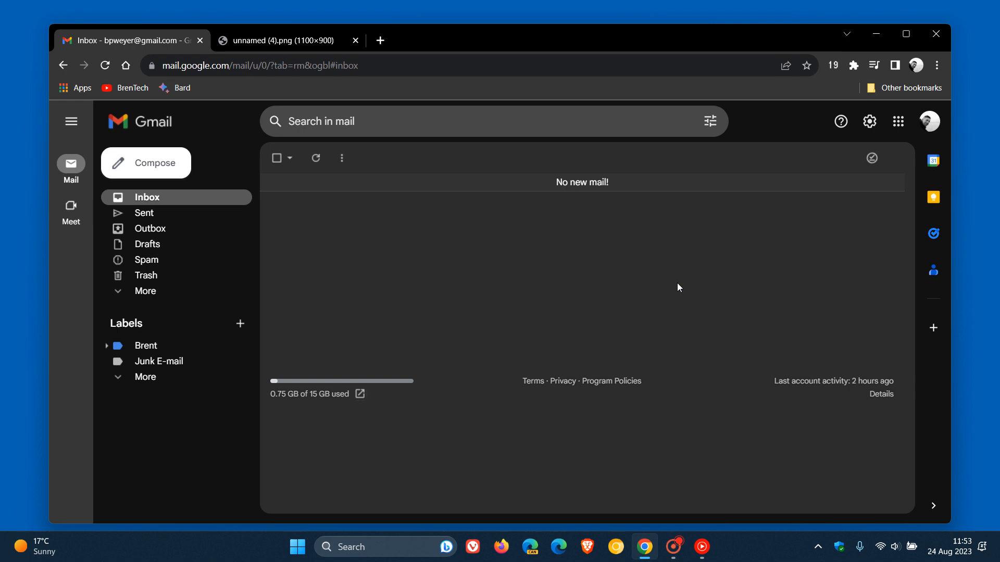
{"action": "mouse_move", "coordinate": [670, 278]}
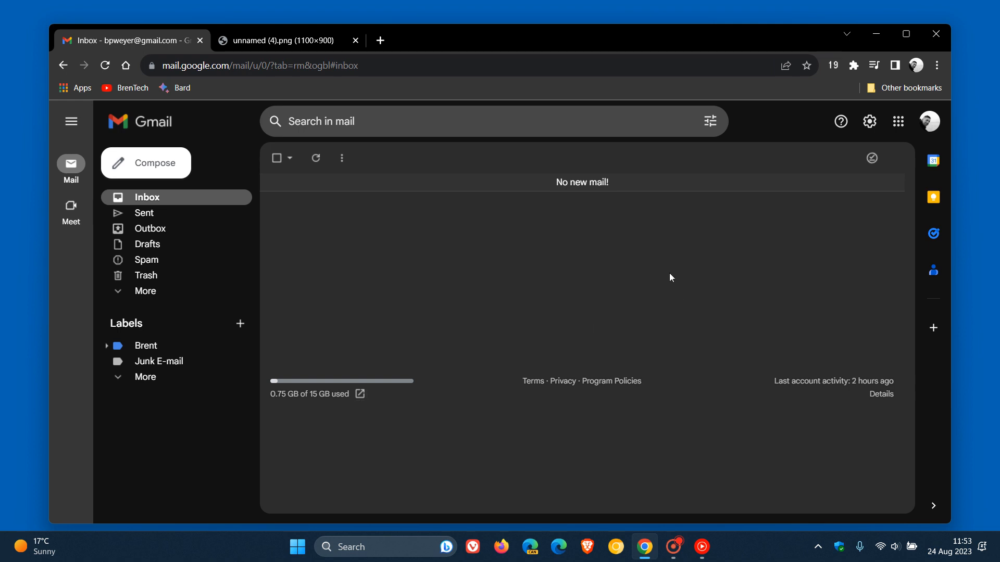
{"action": "mouse_move", "coordinate": [652, 272]}
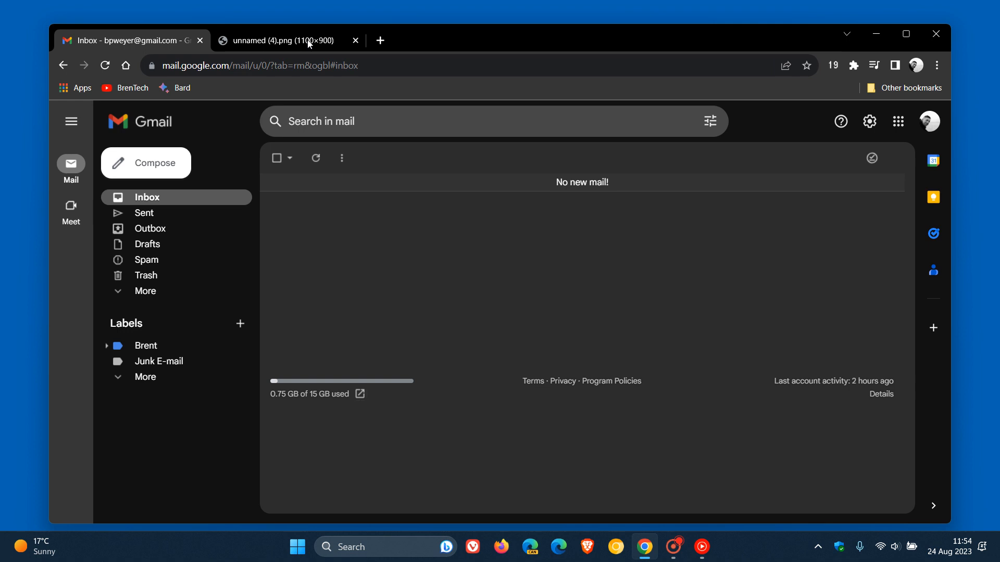
Switch to the PNG screenshot tab showing Google's blocked Gmail forwarding alert
{"action": "left_click", "coordinate": [281, 40]}
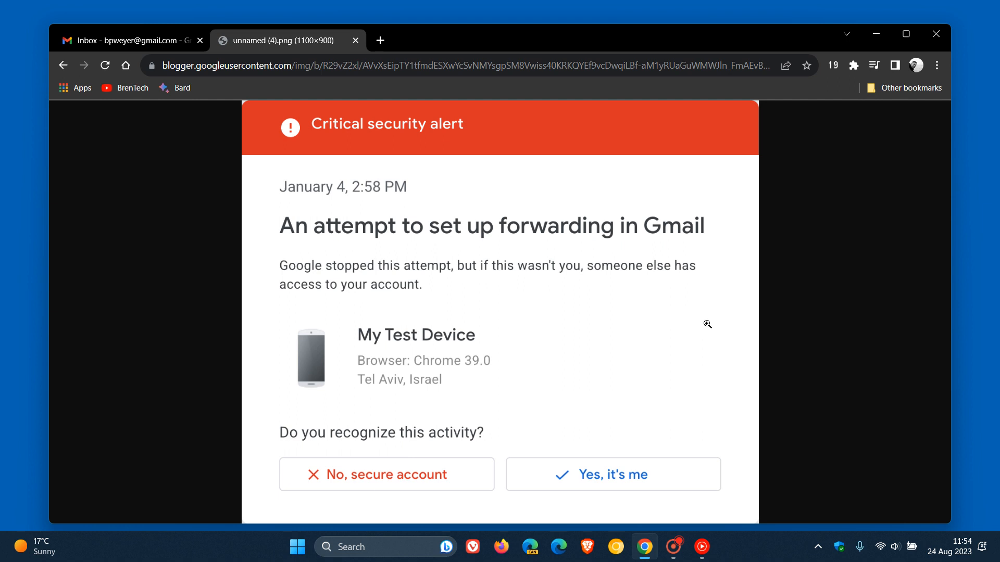
{"action": "mouse_move", "coordinate": [565, 261]}
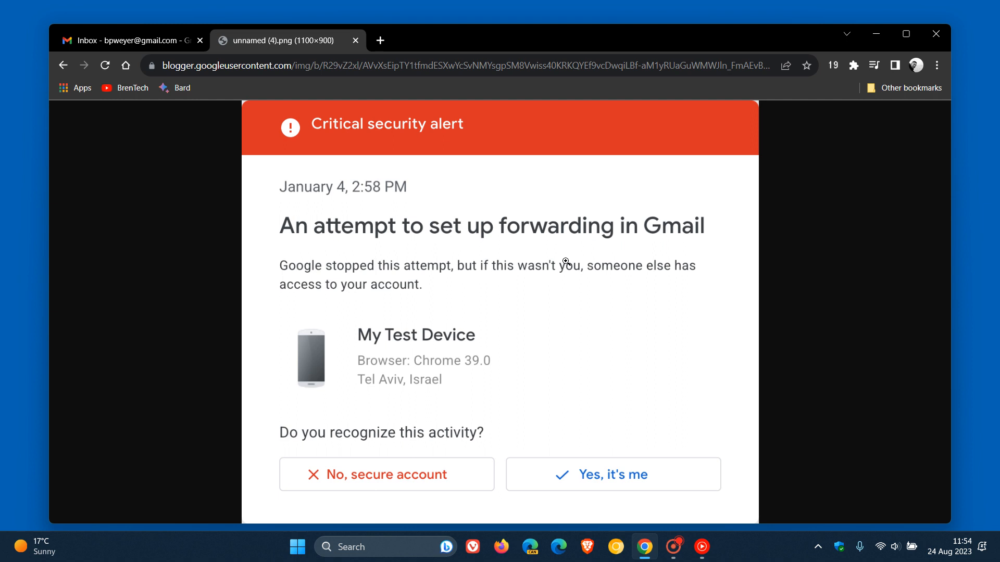
{"action": "mouse_move", "coordinate": [653, 338]}
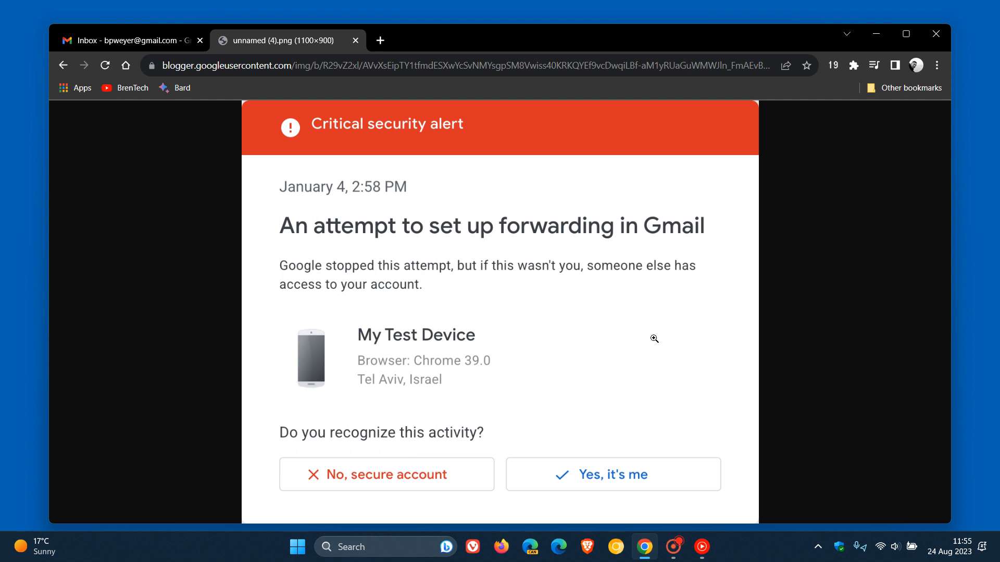
{"action": "mouse_move", "coordinate": [576, 259]}
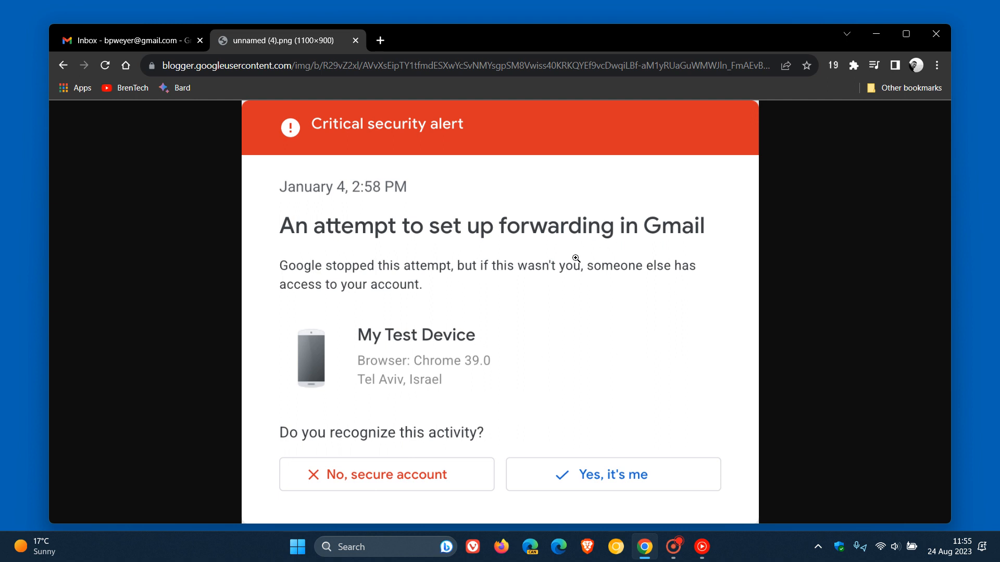
{"action": "mouse_move", "coordinate": [653, 315]}
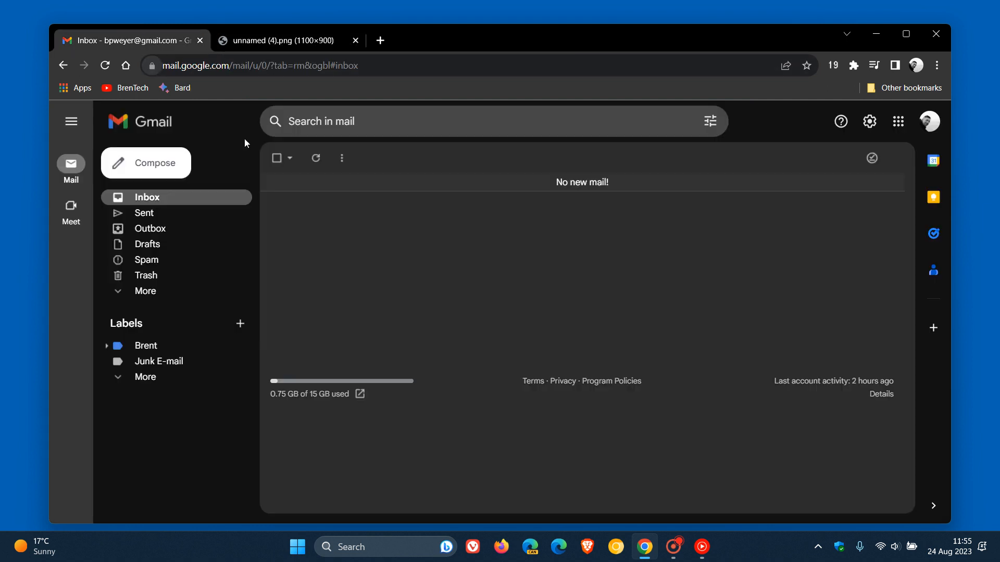
{"action": "mouse_move", "coordinate": [693, 291]}
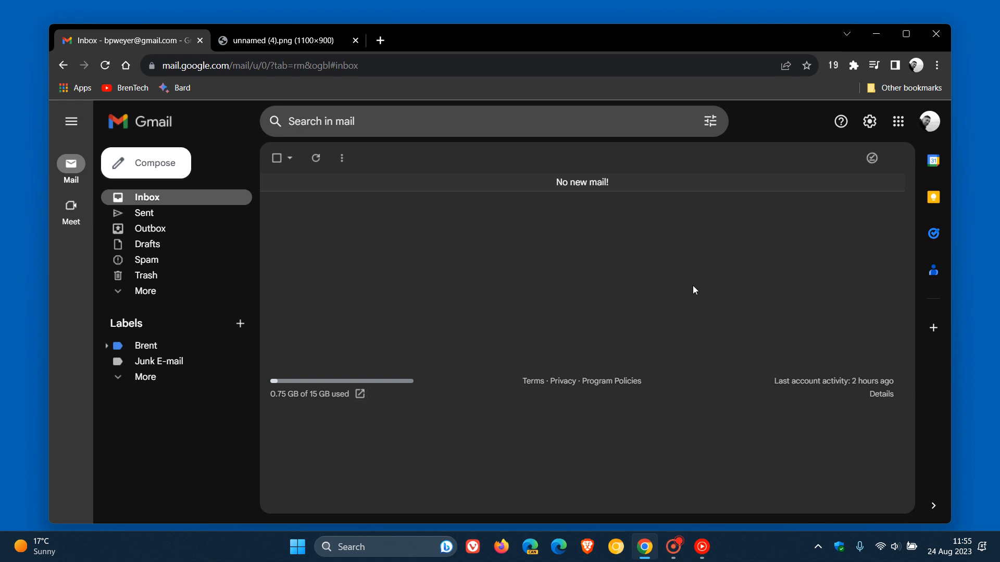
{"action": "mouse_move", "coordinate": [579, 251]}
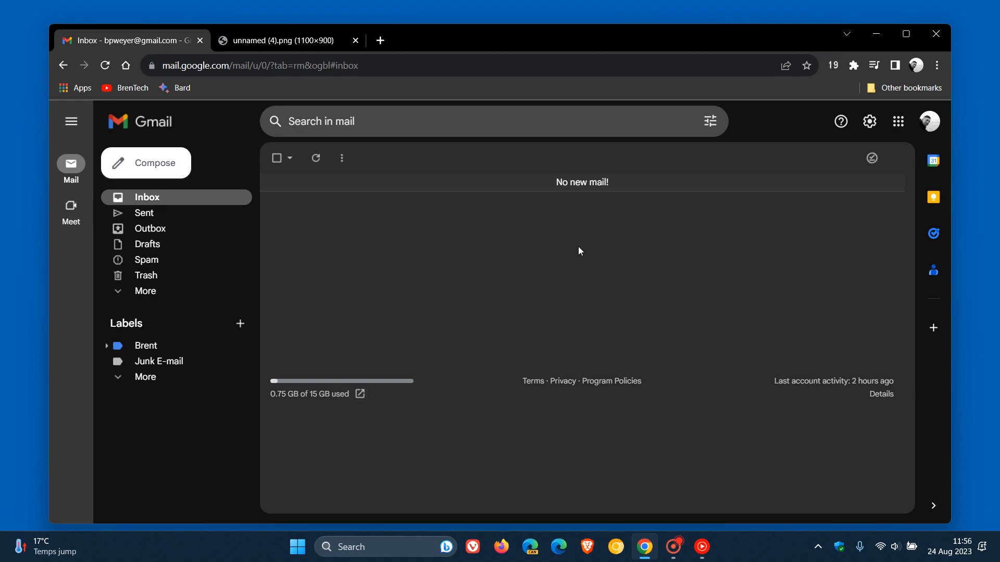